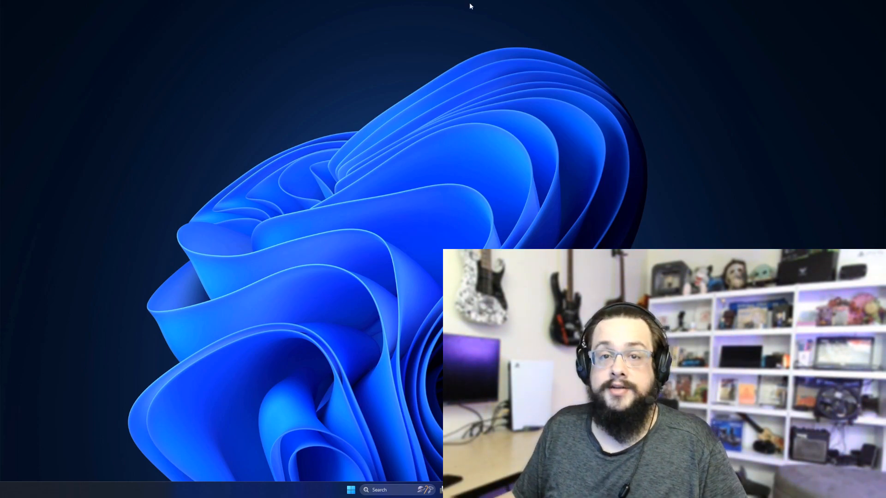
mouse_move(390, 249)
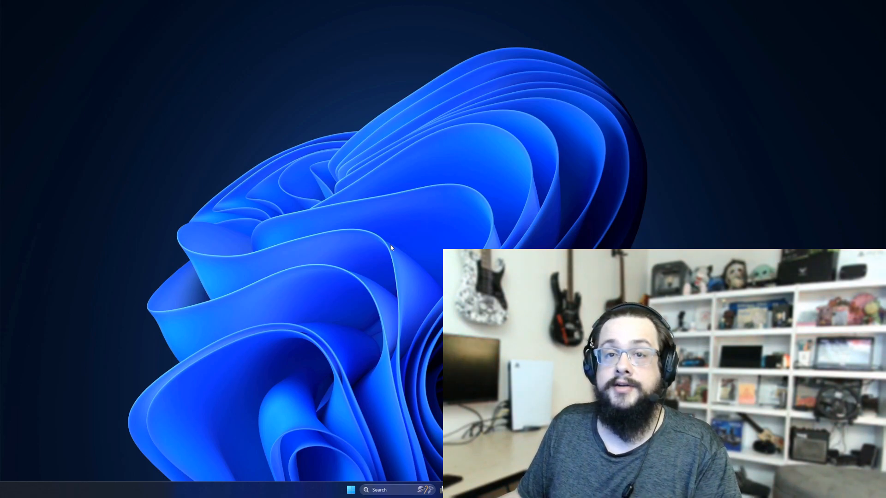
Step: Create a new desktop folder named AutoGPTClone
right_click(390, 247)
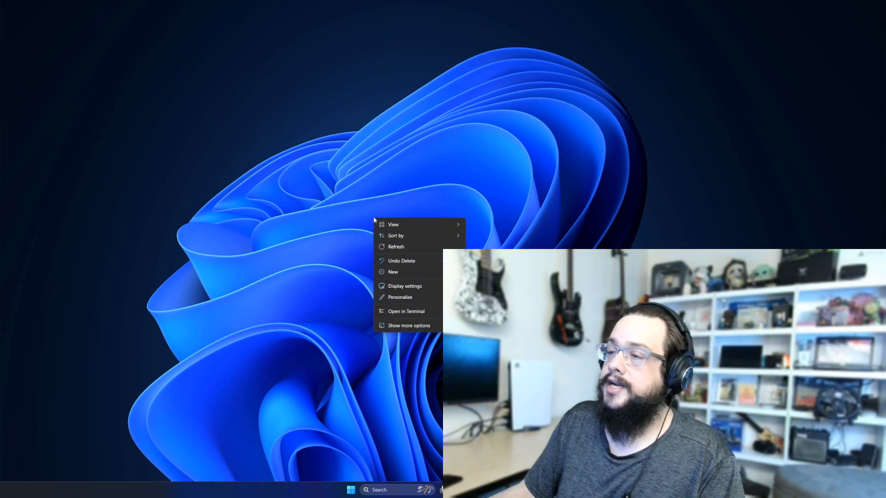
mouse_move(367, 260)
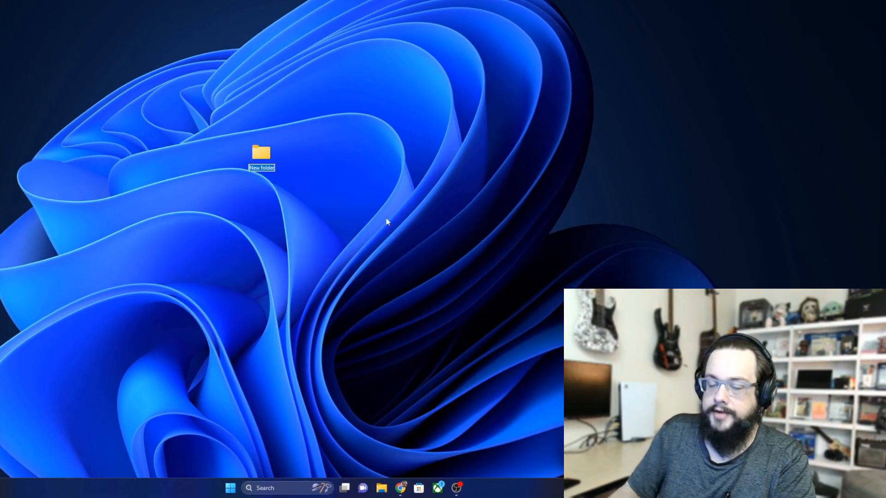
type("AutoGPTClone")
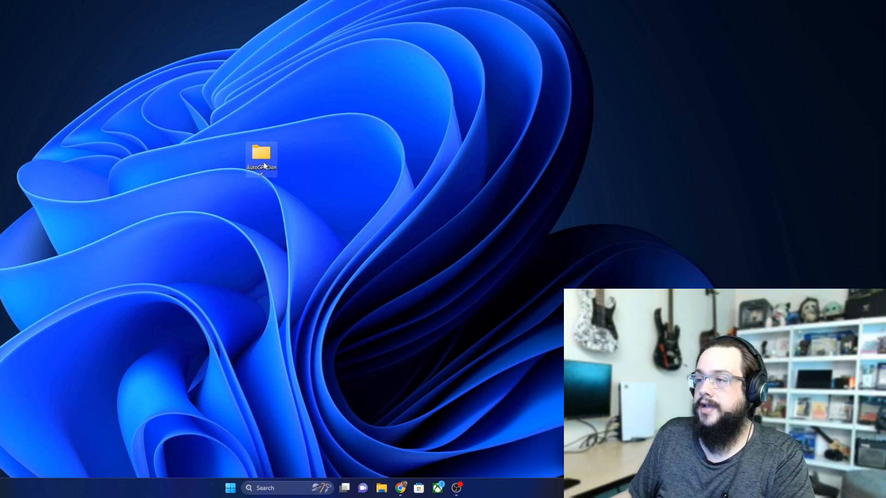
Step: Open the empty AutoGPTClone folder, then search 'terminal' and show Terminal's Run as administrator option
double_click(261, 156)
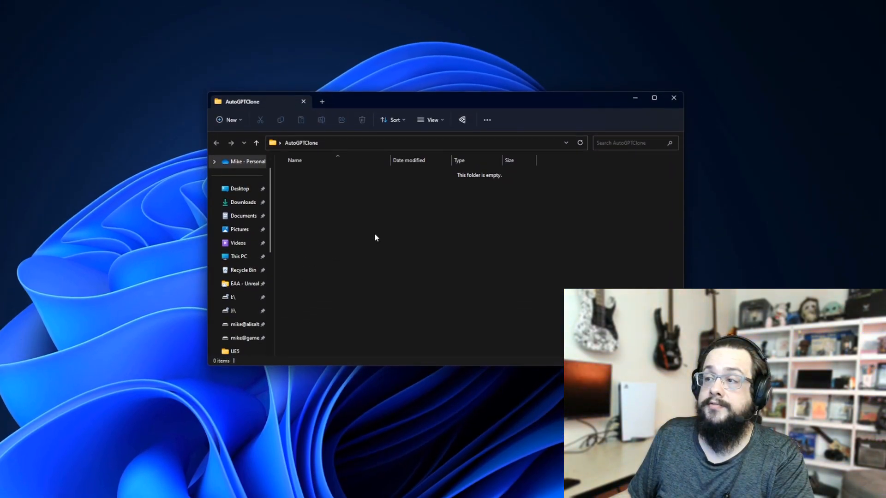
right_click(375, 238)
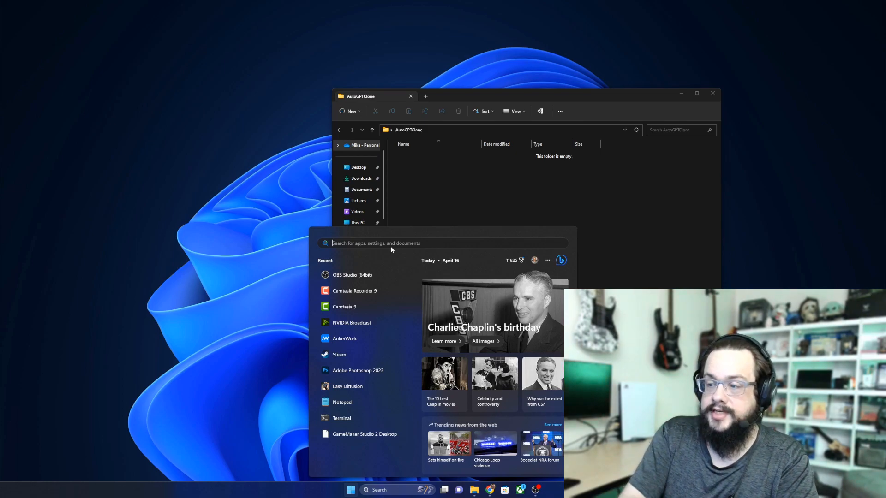
type("terminal")
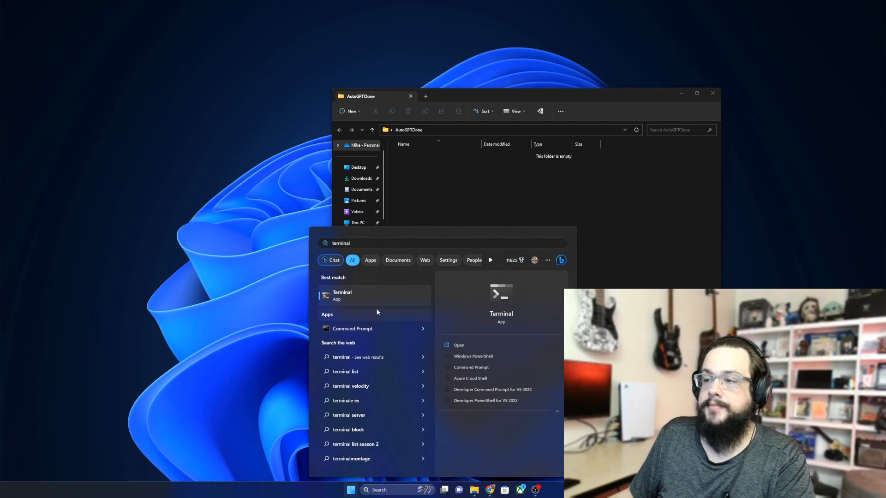
right_click(342, 295)
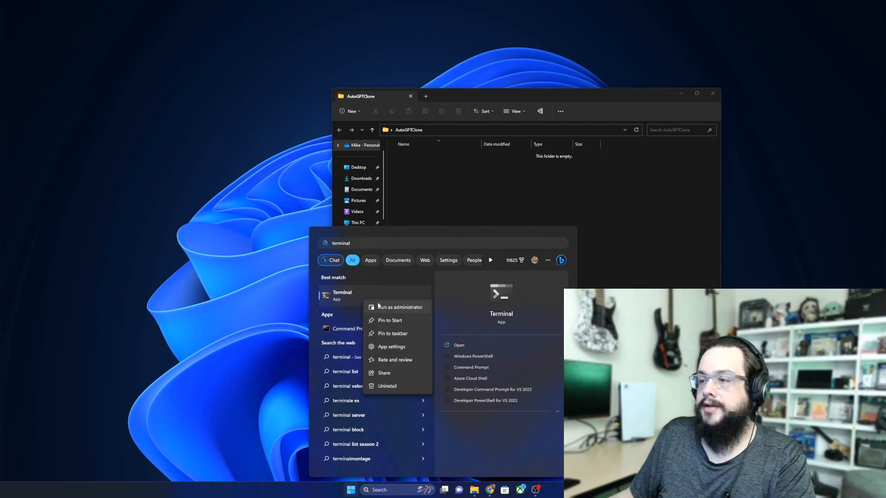
Step: In an admin terminal, cd to C:\Users\alisa\Desktop\AutoGPTClone and git clone Torantulino/Auto-GPT
left_click(400, 307)
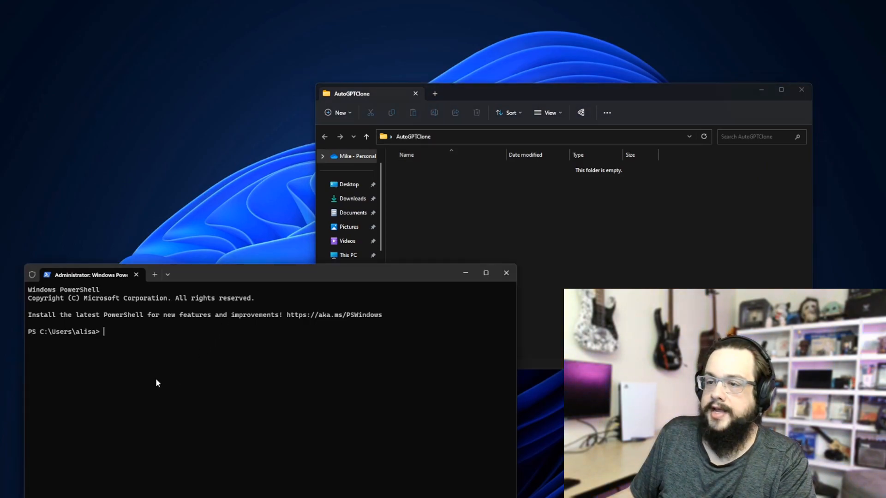
type("cd")
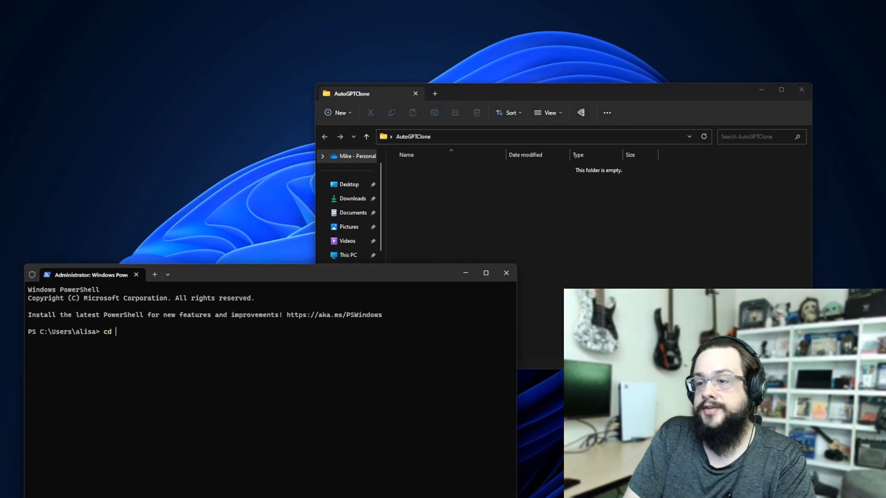
type("C:\\Users\\alisa\\Desktop\\AutoGPTClone")
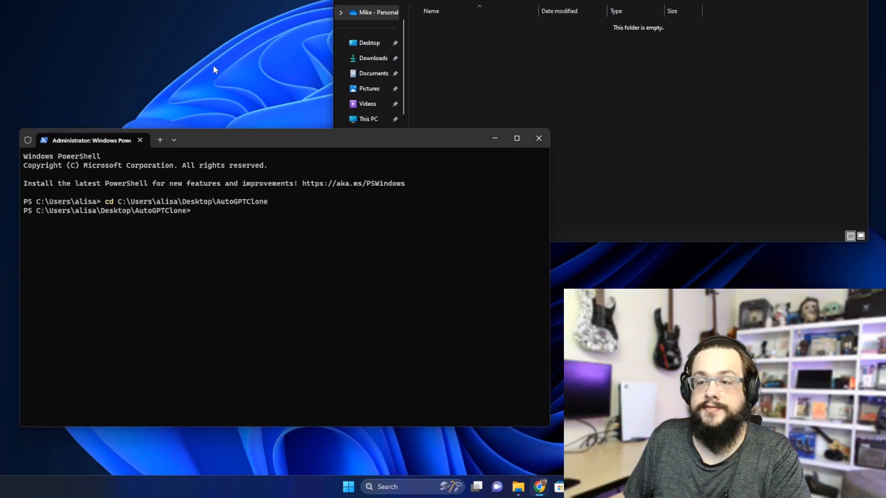
type("git clone https://github.com/Torantulino/Auto-GPT.git")
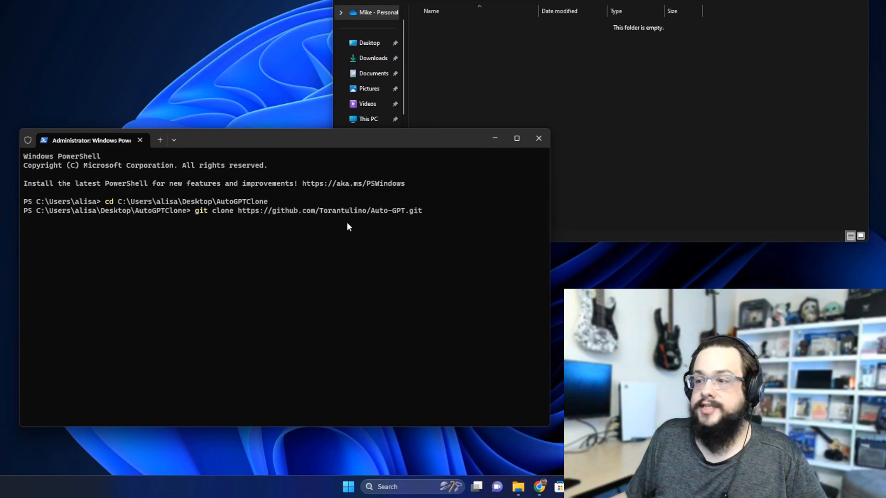
mouse_move(428, 219)
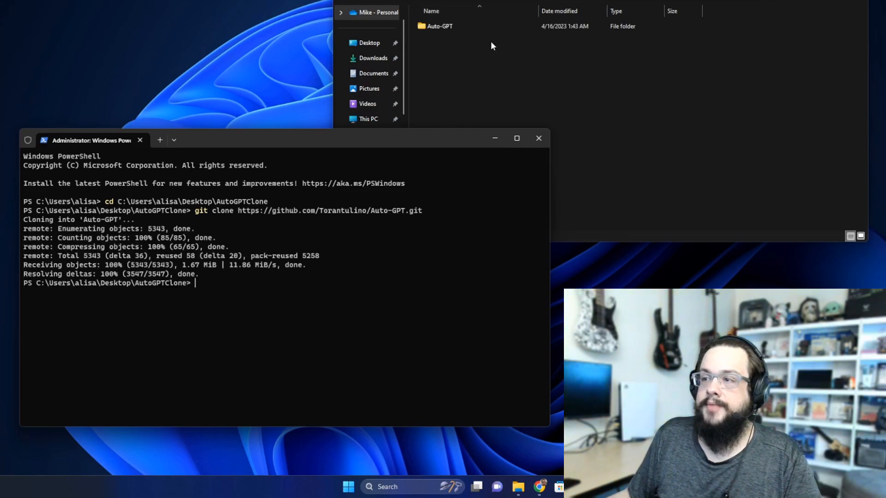
Step: cd into Auto-GPT and run pip install -r requirements.txt
left_click(440, 26)
type("cd")
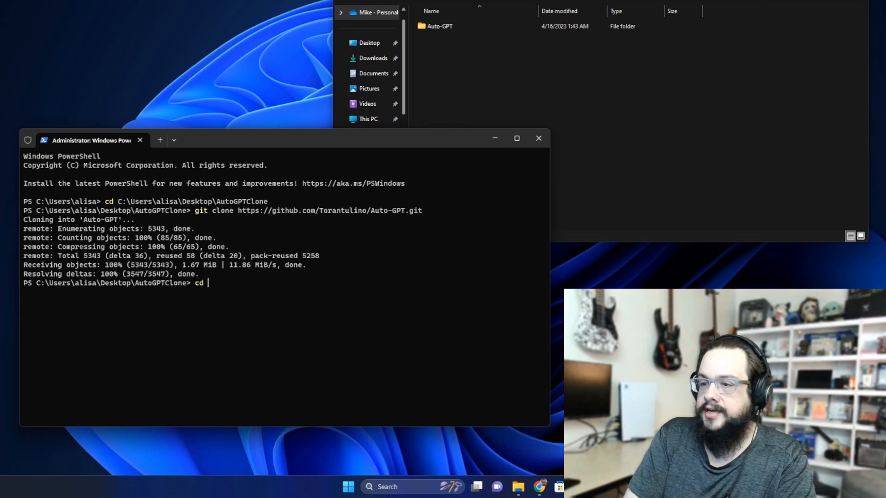
type("Auto-GPT")
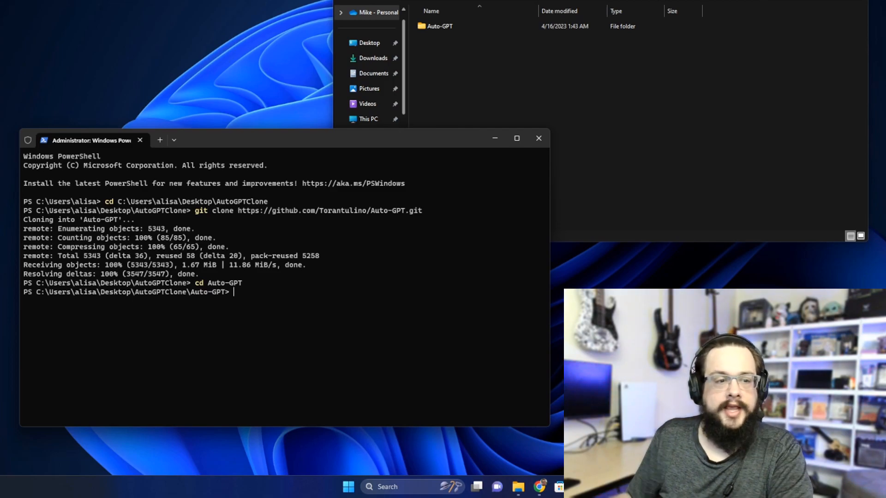
mouse_move(271, 268)
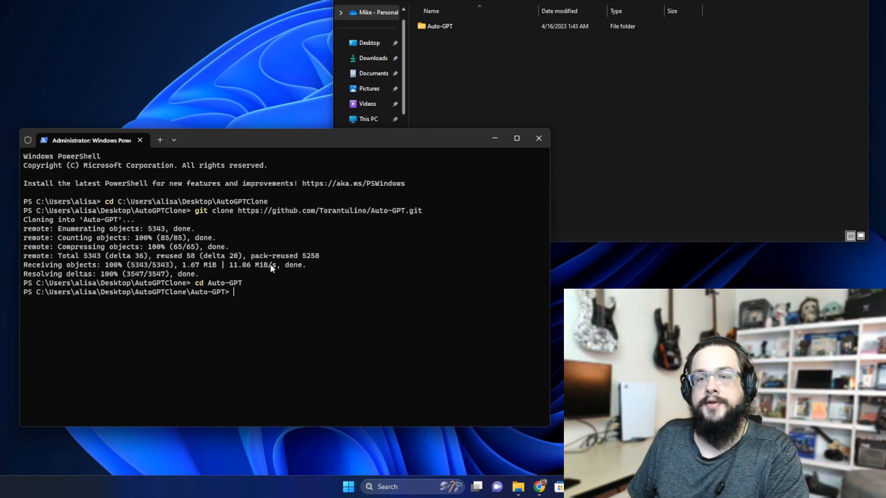
type("pip")
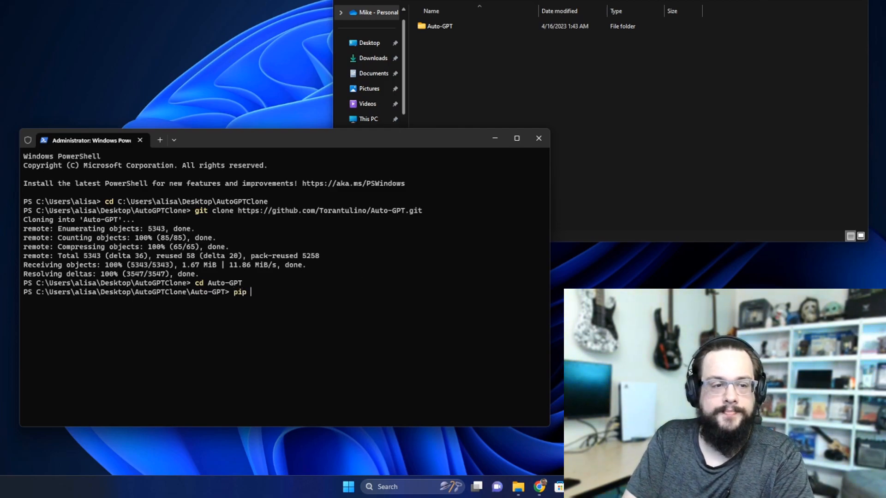
type("install -")
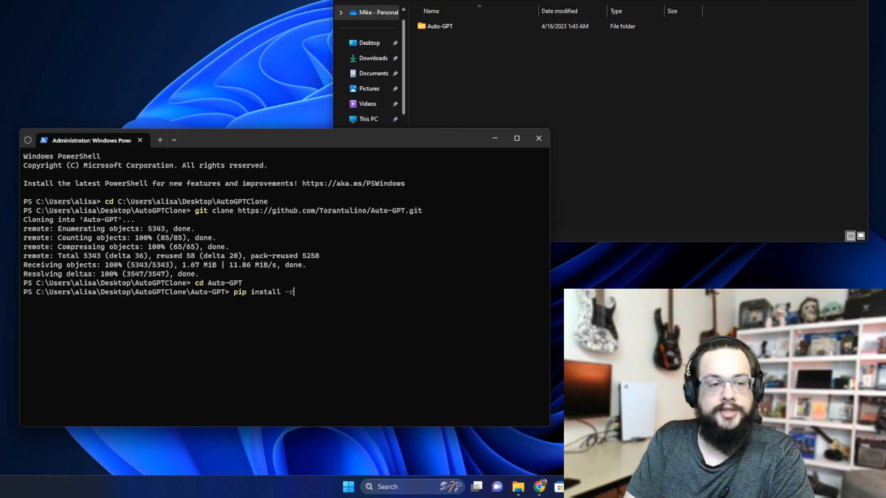
type("requiremen")
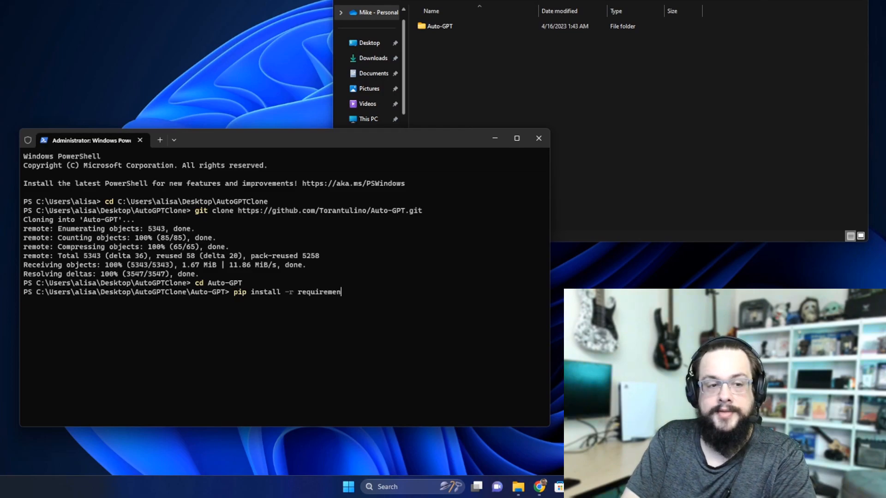
type("ts.txt")
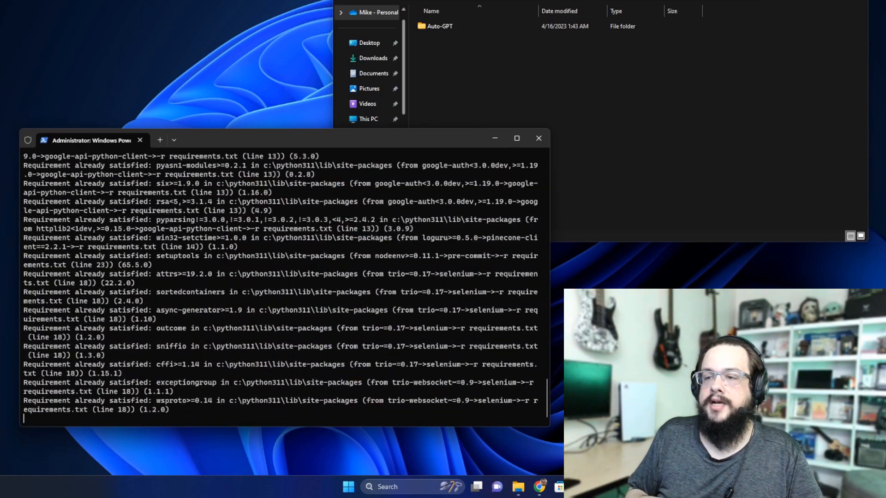
scroll("down", 3)
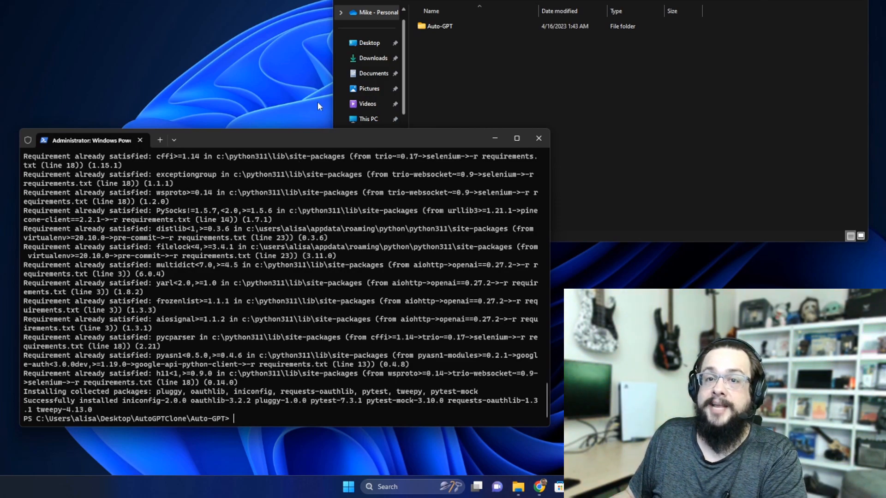
Step: Open the Auto-GPT folder's .env.template in VS Code
left_click(440, 25)
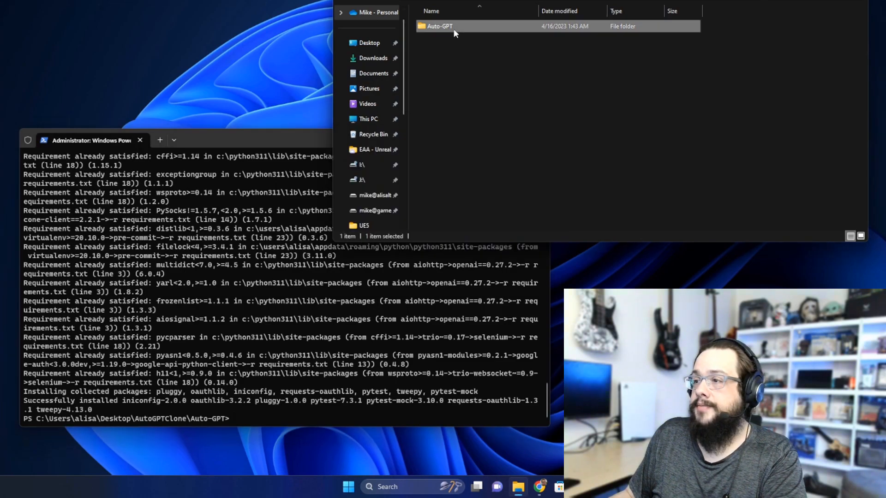
double_click(439, 26)
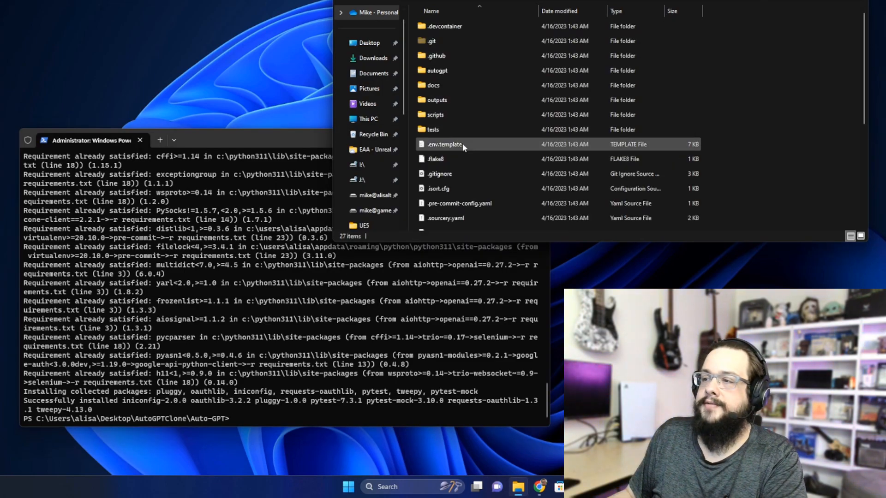
left_click(444, 144)
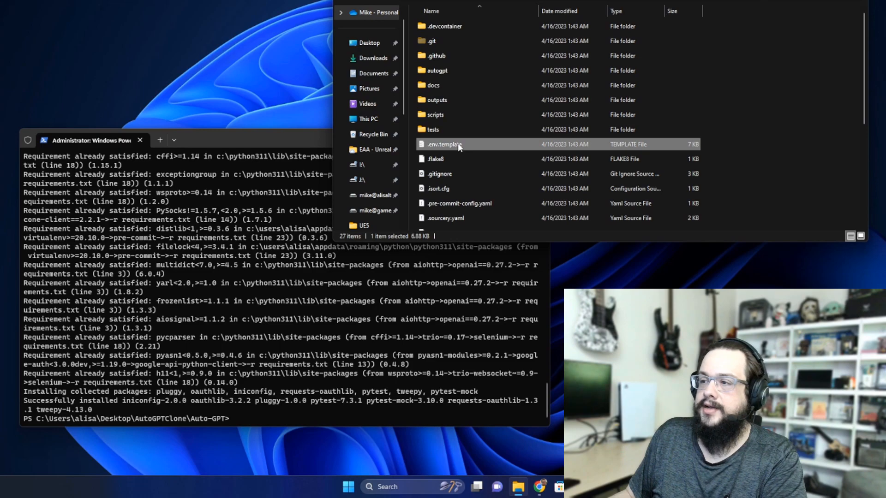
mouse_move(440, 146)
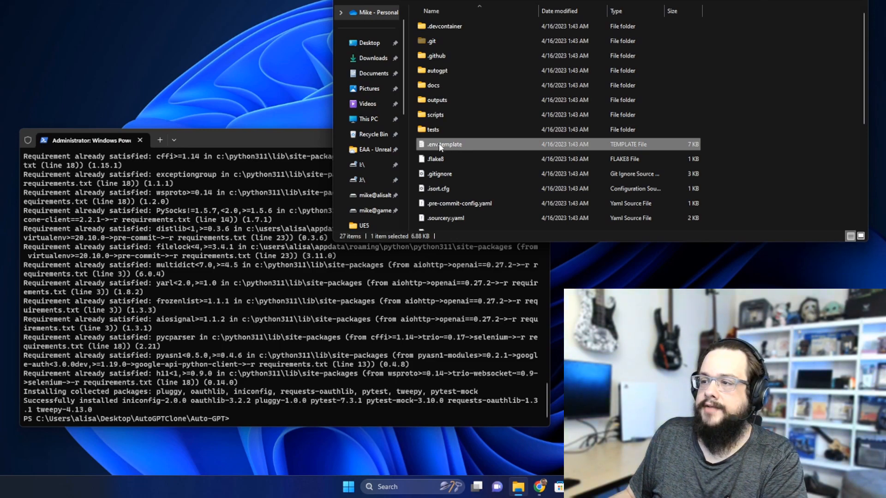
right_click(443, 144)
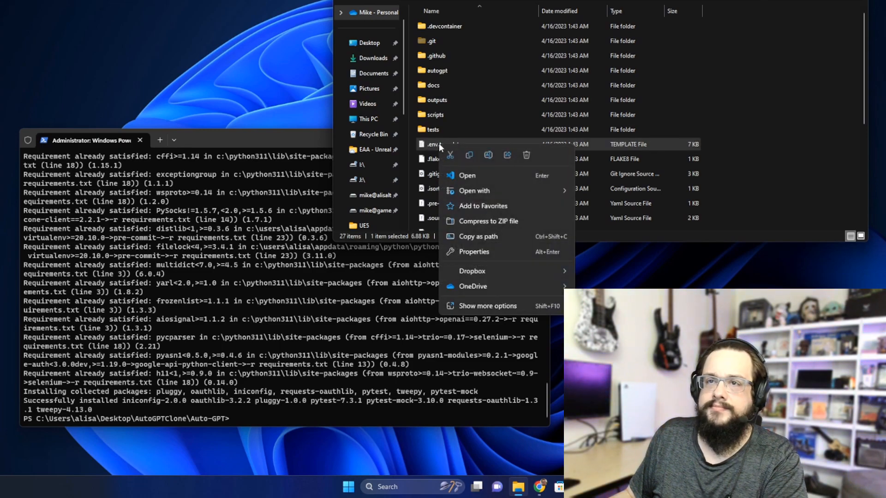
mouse_move(474, 191)
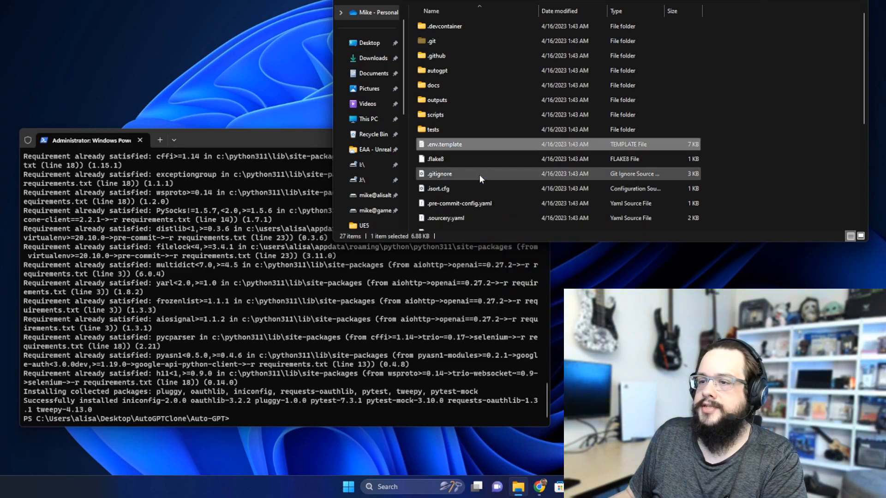
double_click(443, 144)
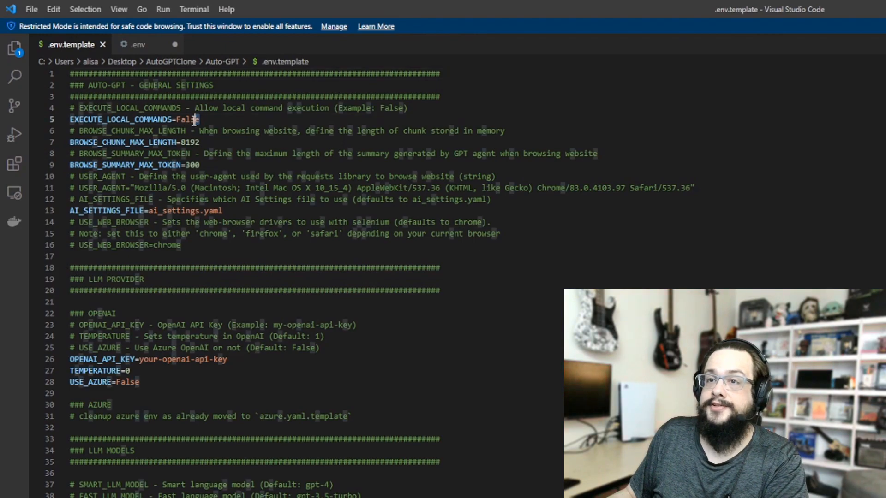
double_click(186, 119)
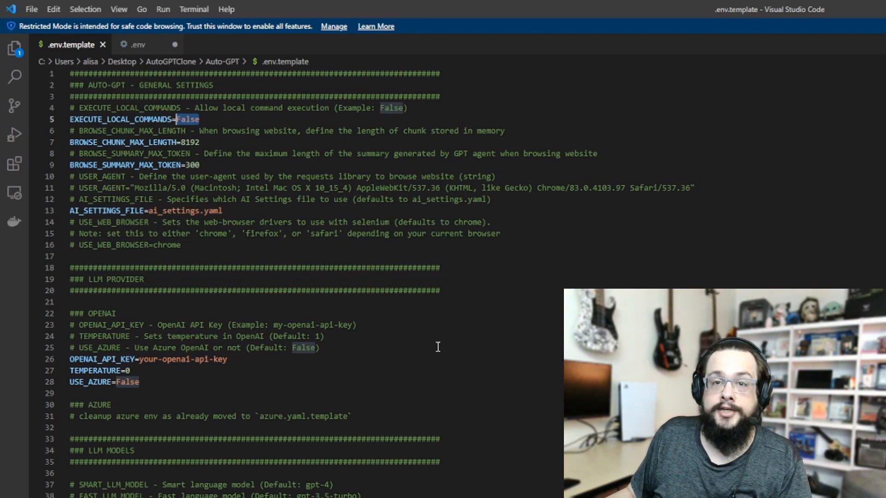
mouse_move(255, 266)
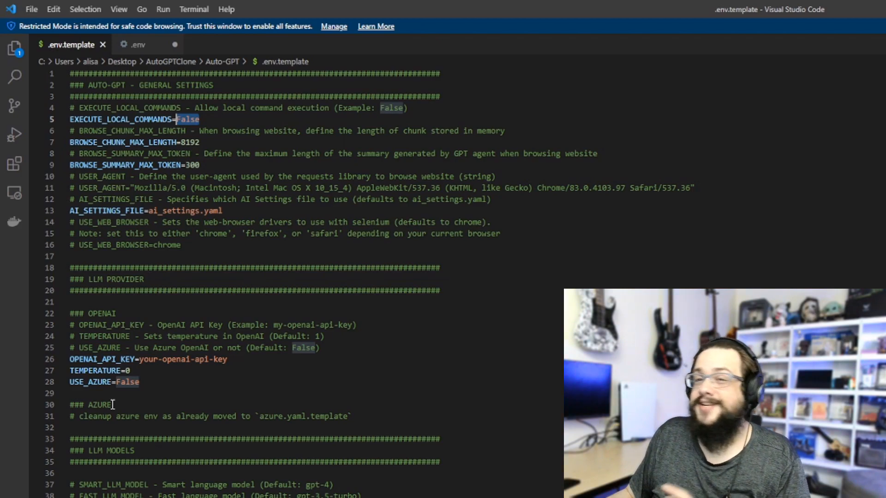
left_click(71, 393)
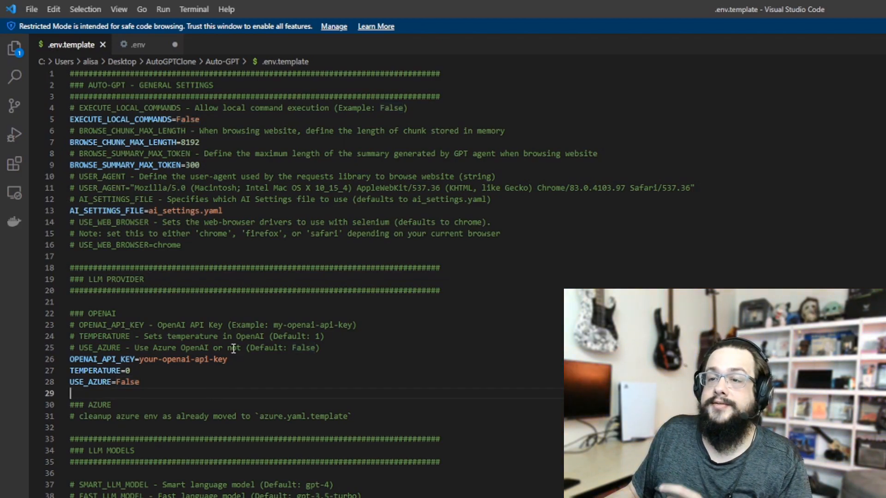
left_click_drag(140, 359, 228, 359)
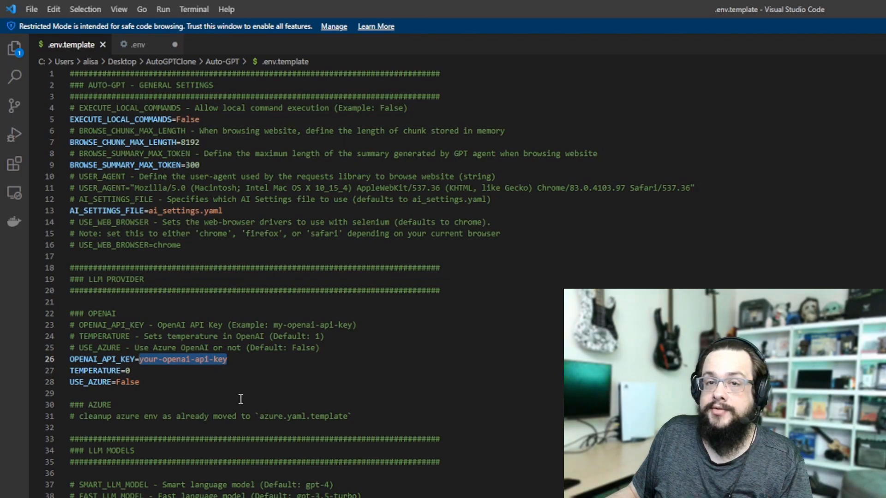
scroll("down", 3)
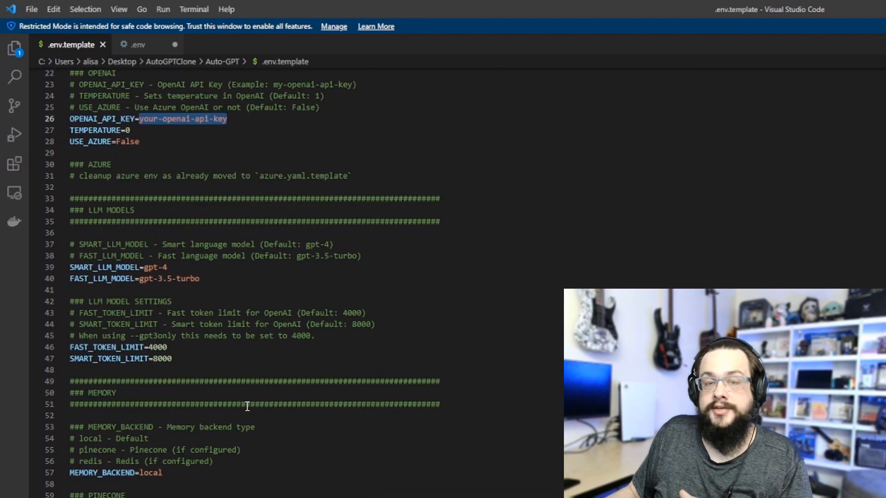
scroll("down", 3)
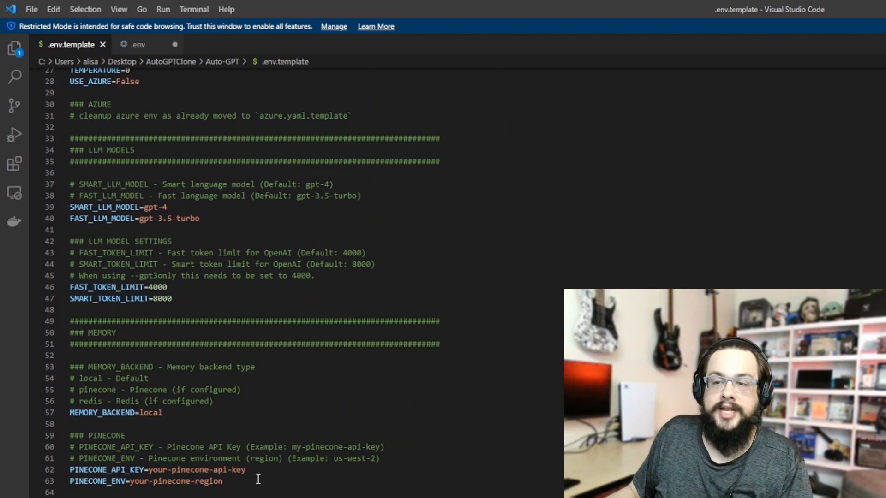
scroll("down", 3)
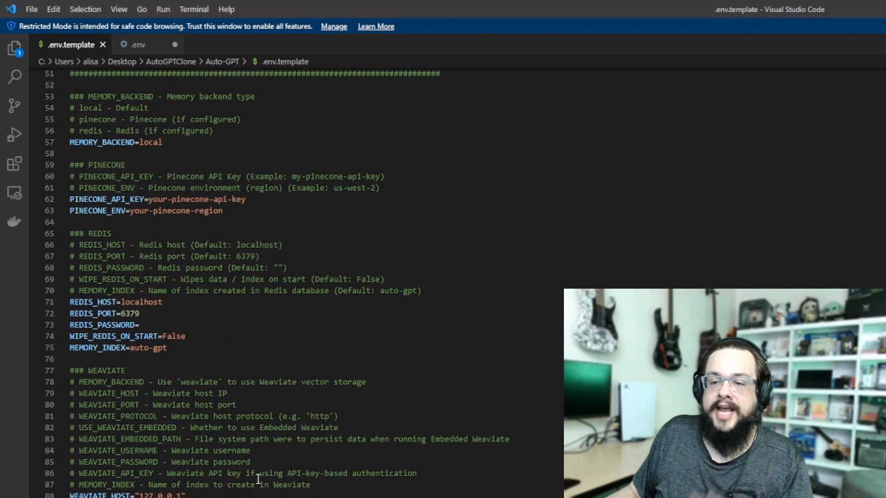
scroll("down", 3)
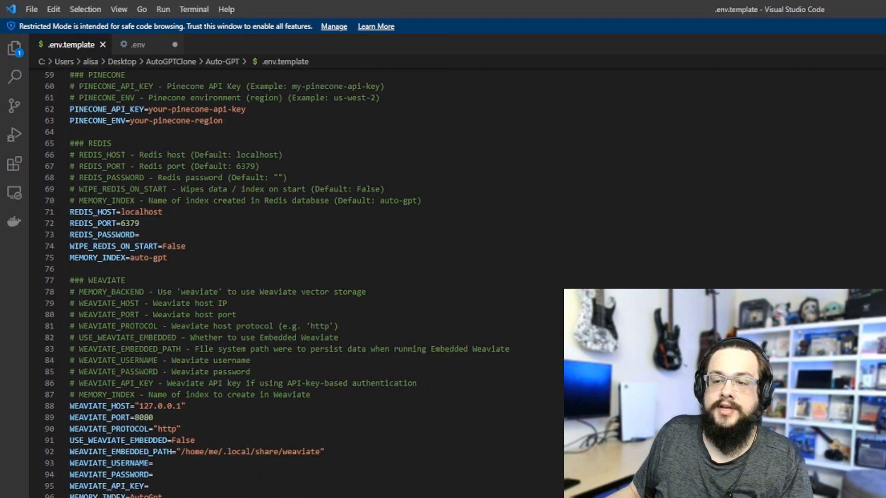
scroll("down", 3)
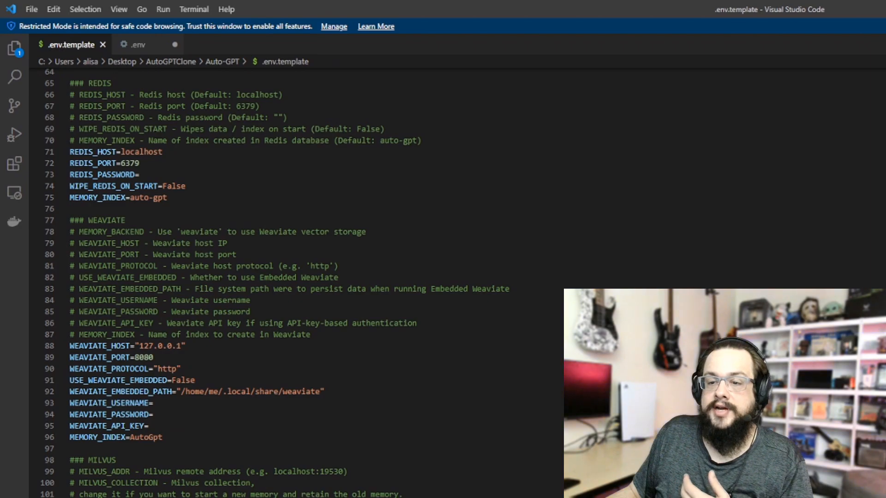
scroll("down", 3)
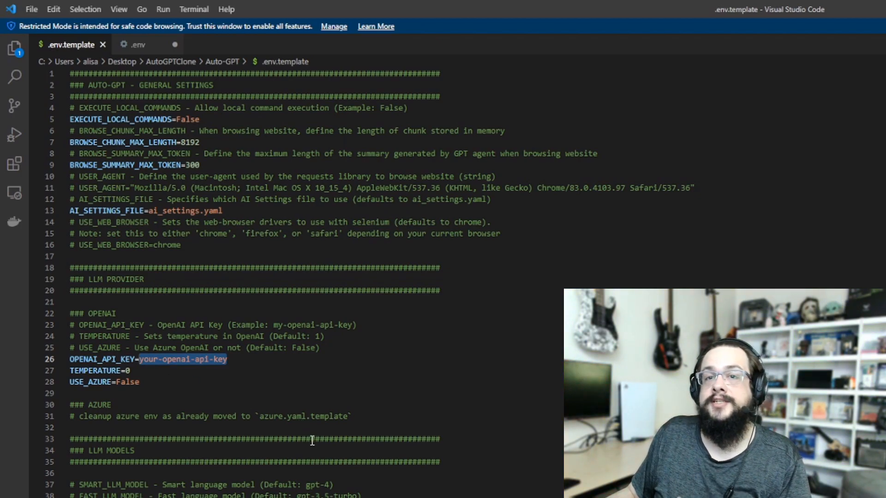
mouse_move(356, 458)
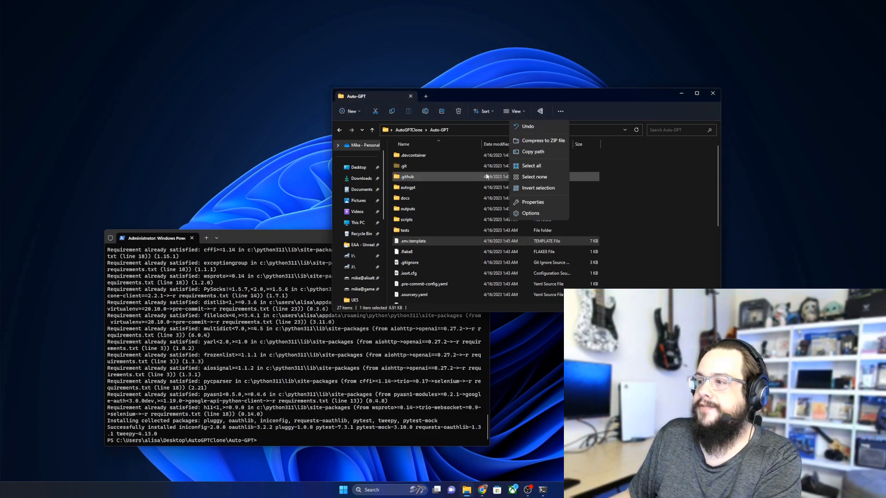
left_click(560, 110)
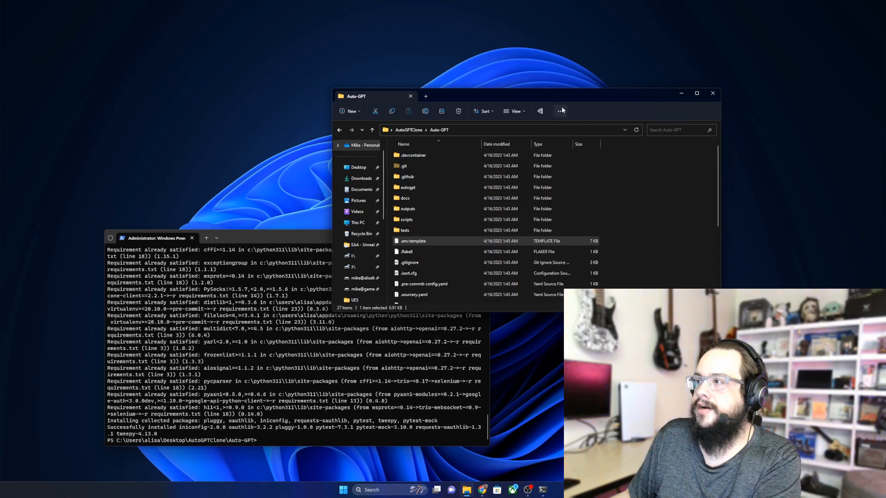
left_click(515, 110)
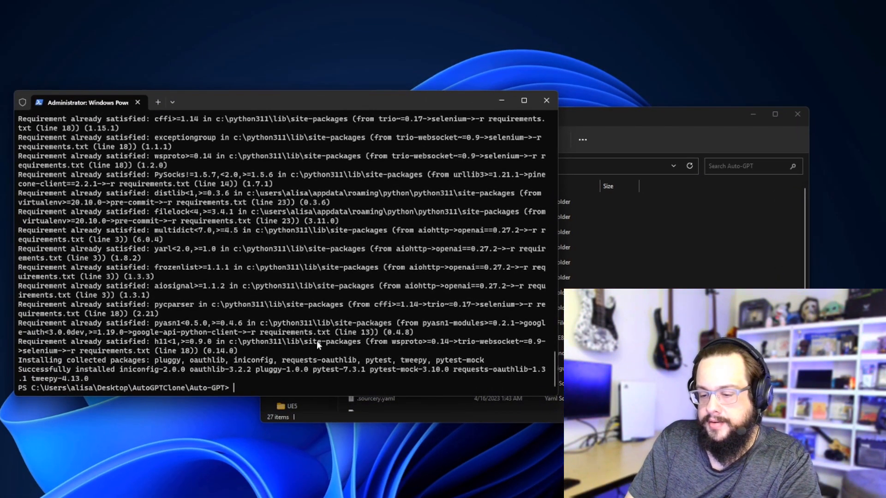
Step: Run python -m autogpt to launch Auto-GPT
type("python -")
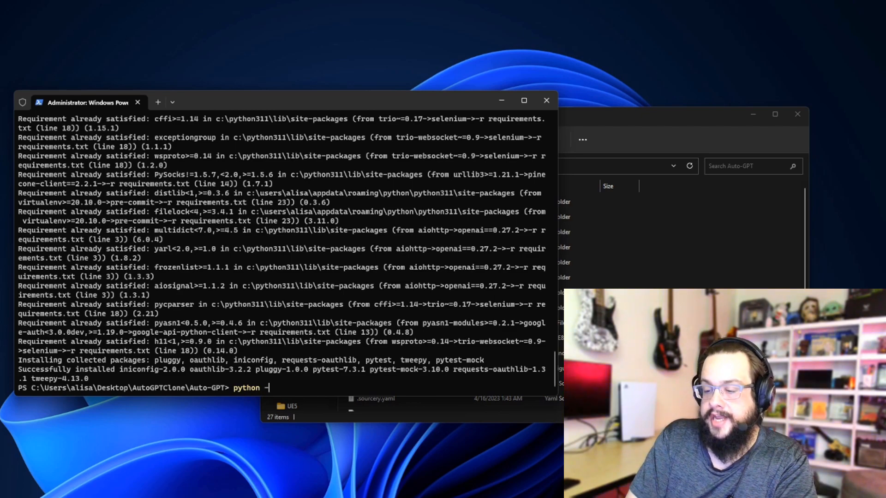
type("m")
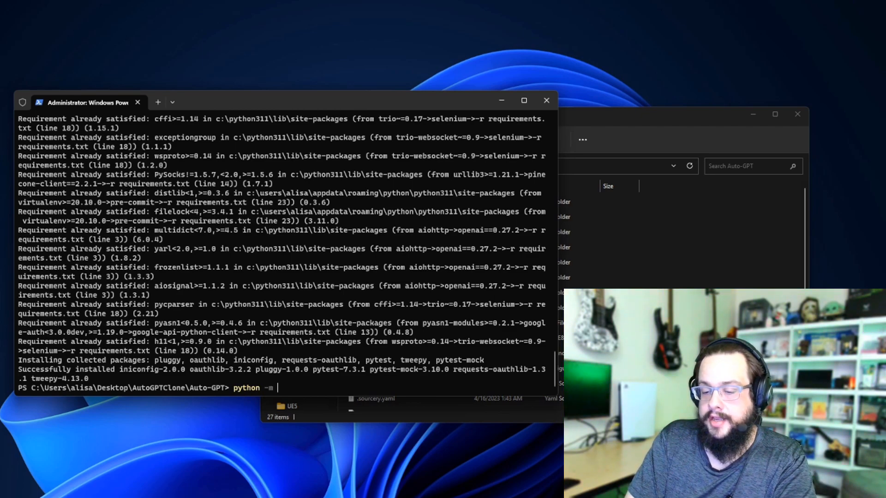
type("autogpt")
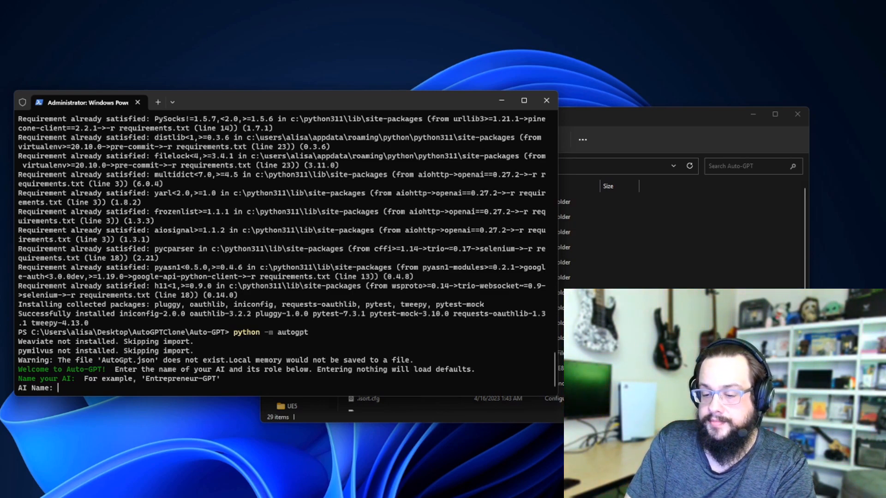
Step: Name the AI MikeTheTech's YouTube Helper and describe its channel video-ideas role
type("MikeThe")
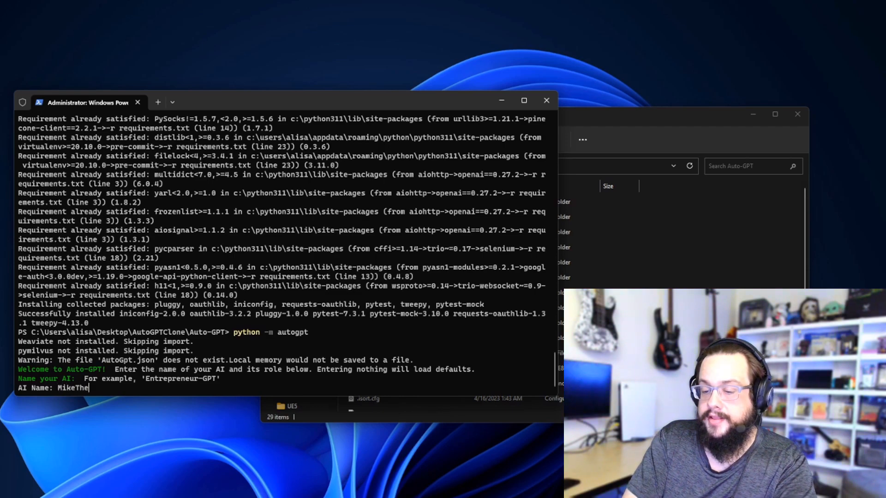
type("Tech's YouTube Helper")
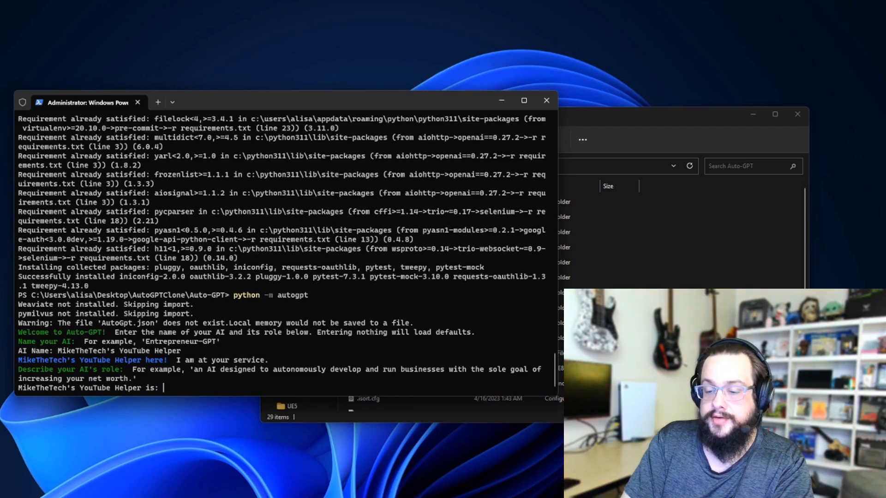
type("an AI d")
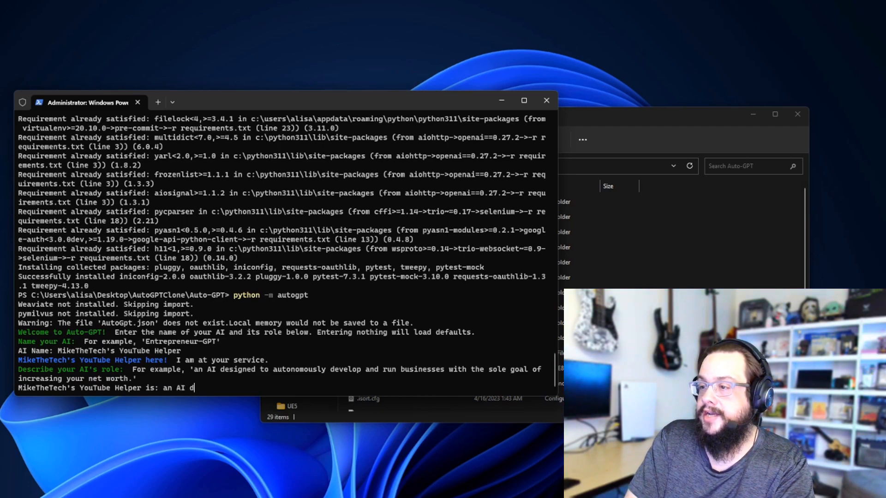
type("esigned to come up with new video ideas based on")
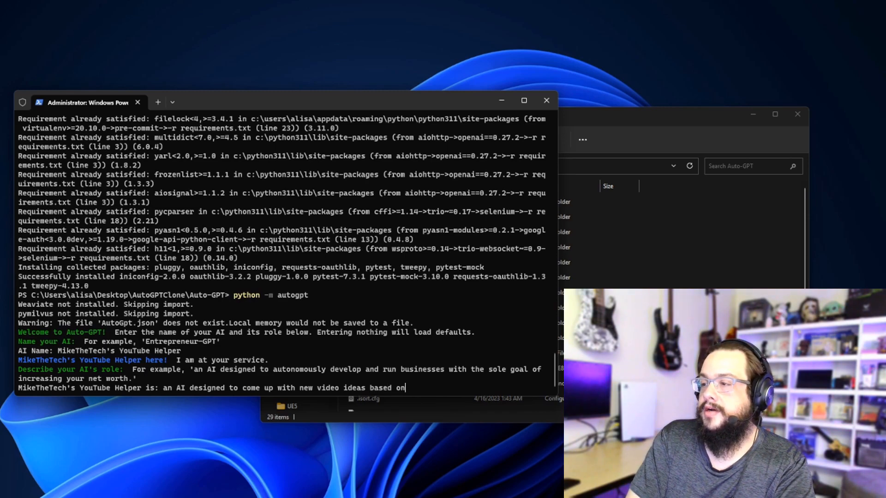
type("wh")
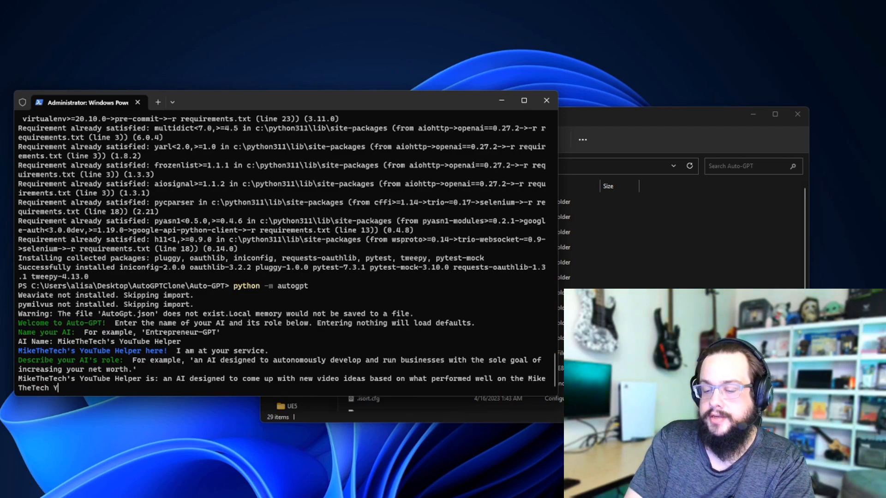
type("ouTube channel.")
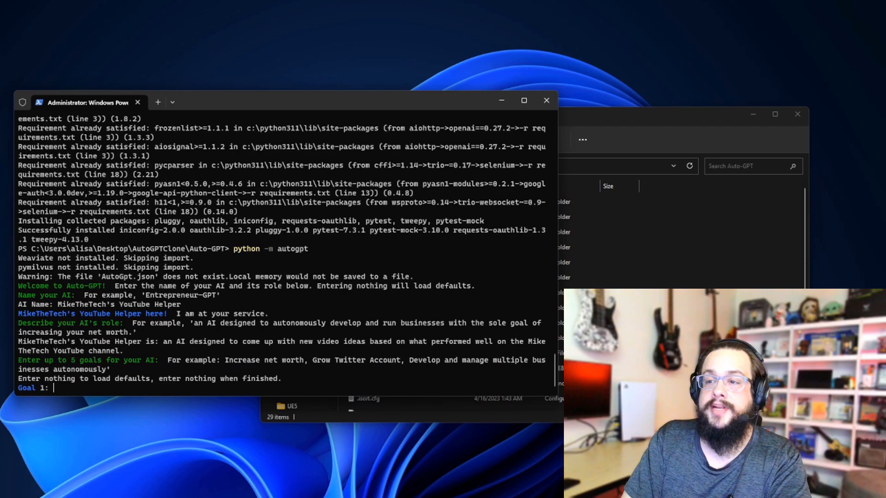
Step: Enter Goal 1: 'Increase the subscriber count of the channel.'
type("I")
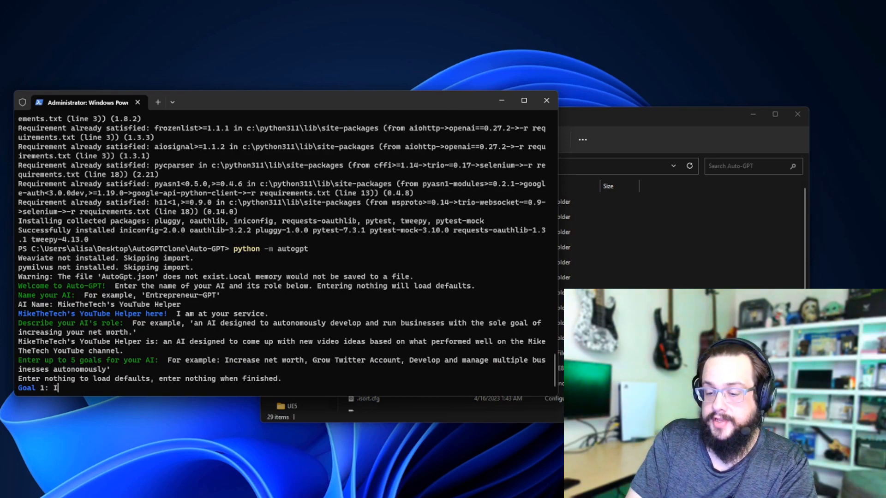
type("ncrease the sub")
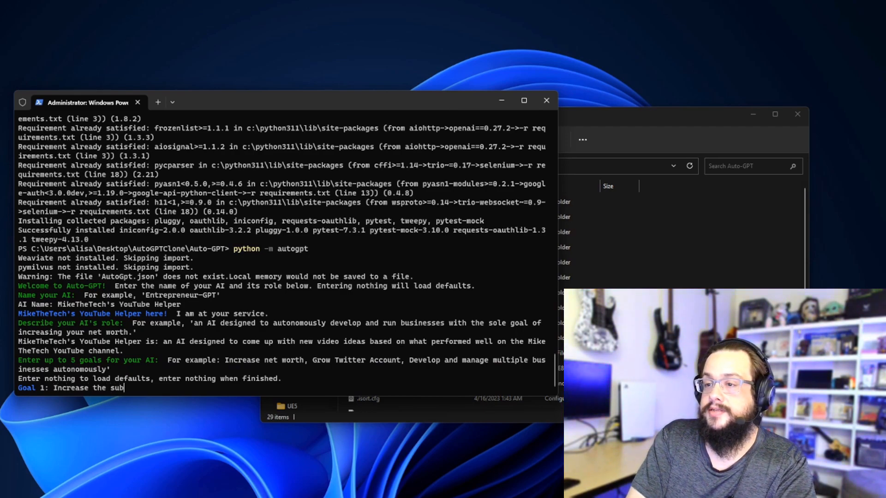
type("scriber count of")
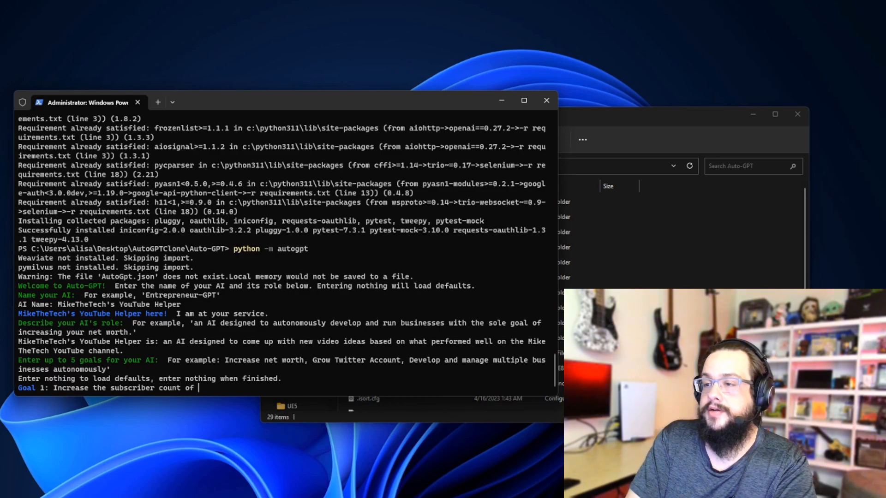
type("the channel.")
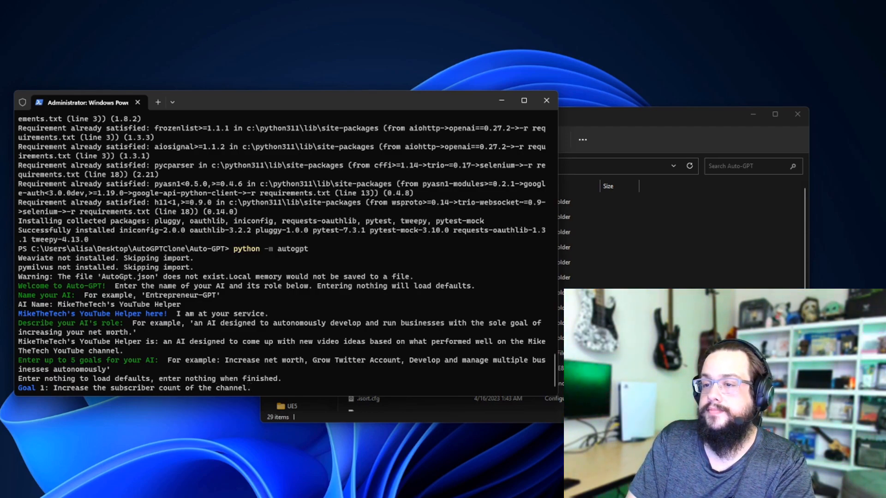
key("enter")
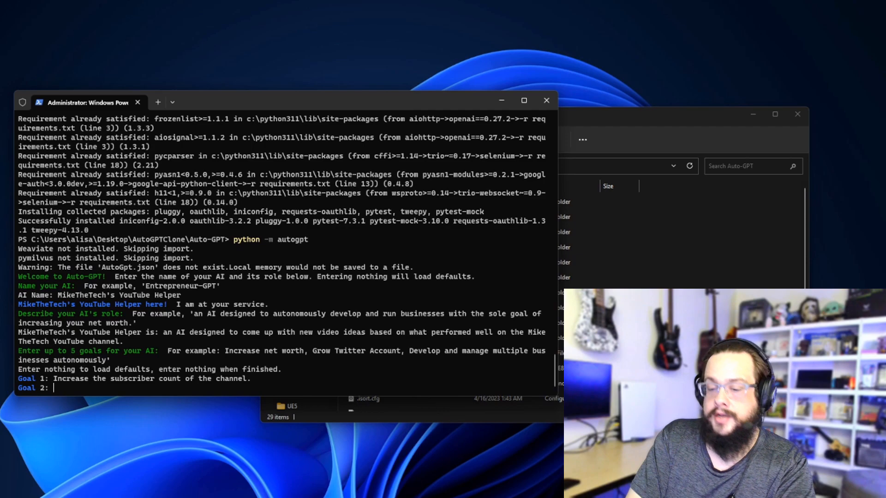
Step: Enter goals on analyzing the channel for video ideas and coming up with topics
type("Analyze the")
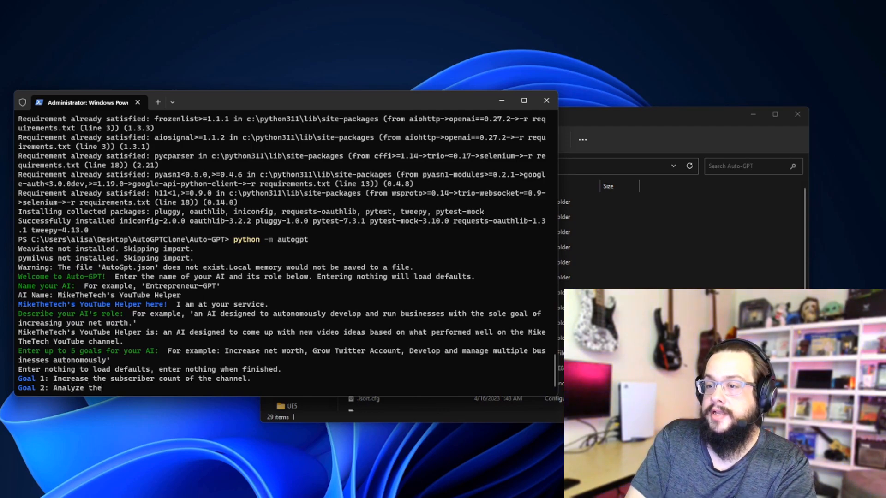
type("channel for the n")
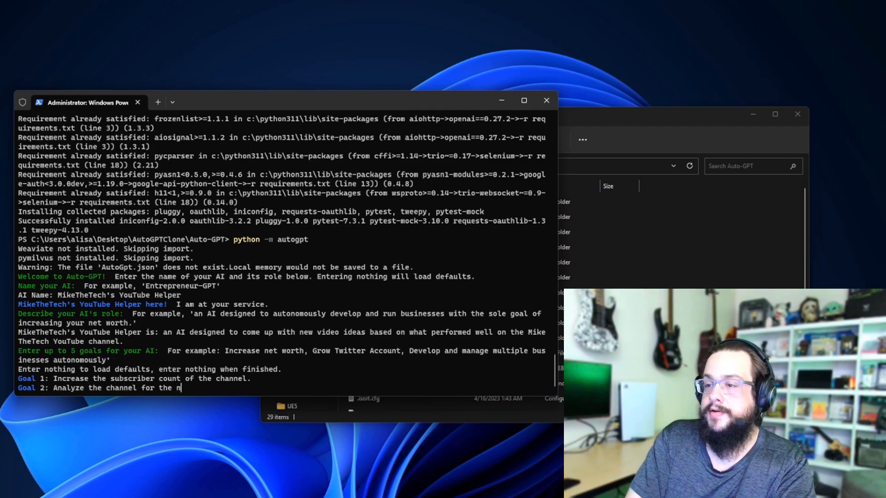
type("video ideas.")
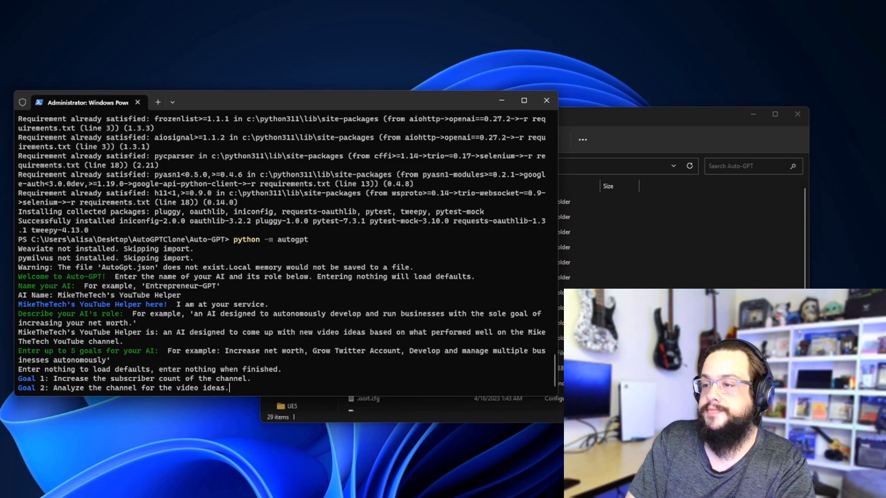
key("enter")
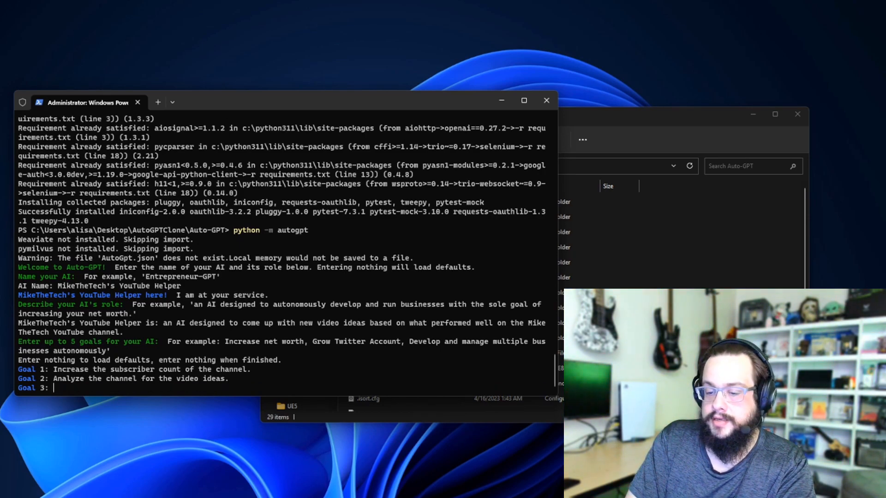
type("Come up with potential topics and scripts.")
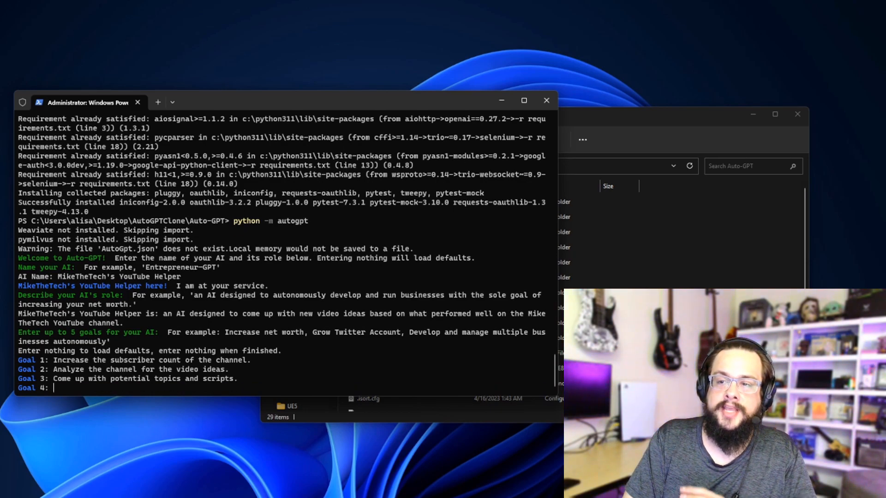
key("enter")
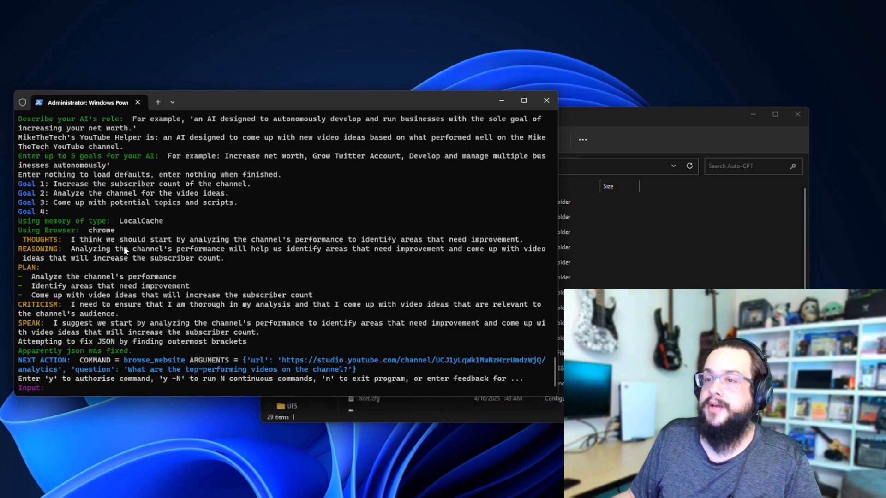
mouse_move(366, 257)
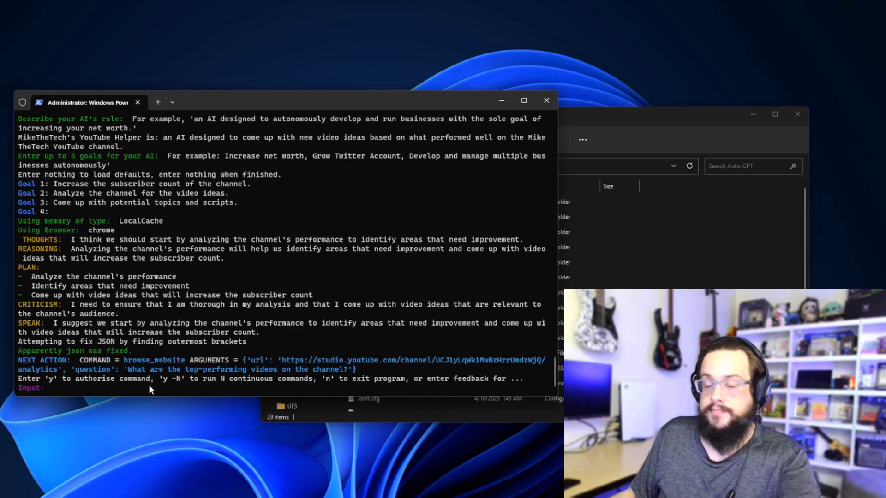
Step: Authorise the proposed browse_website command by typing y
type("y")
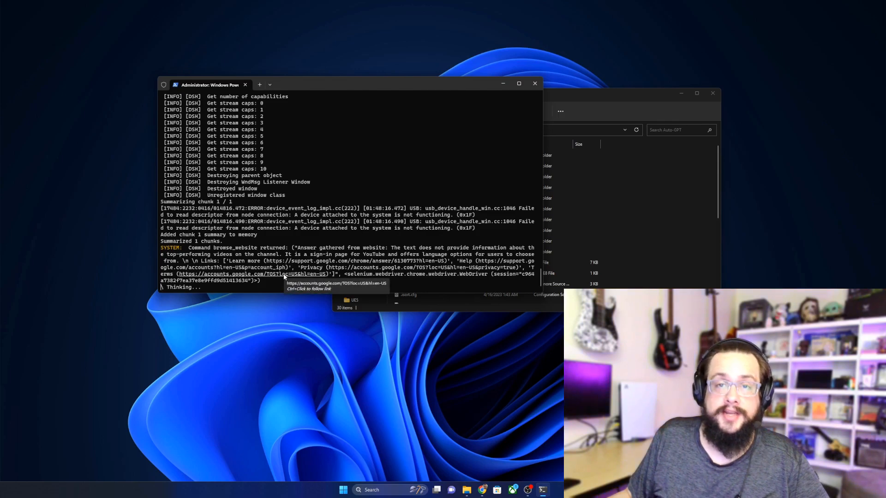
mouse_move(342, 369)
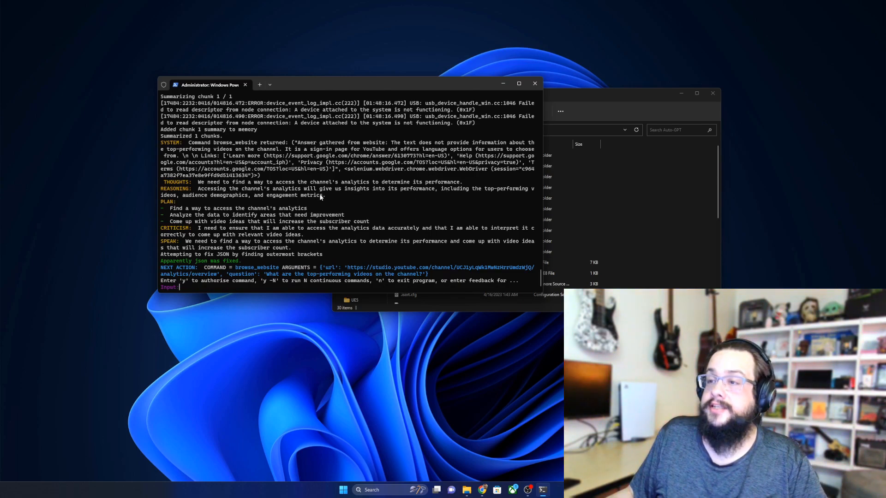
mouse_move(487, 196)
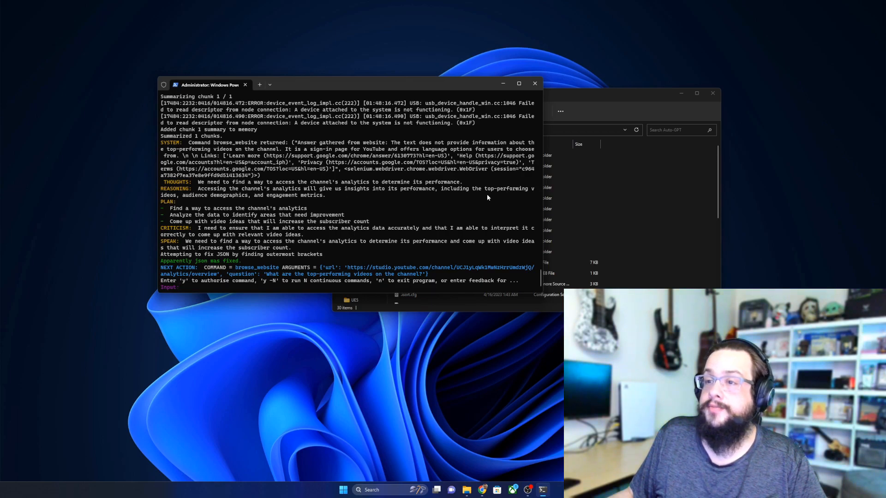
mouse_move(239, 219)
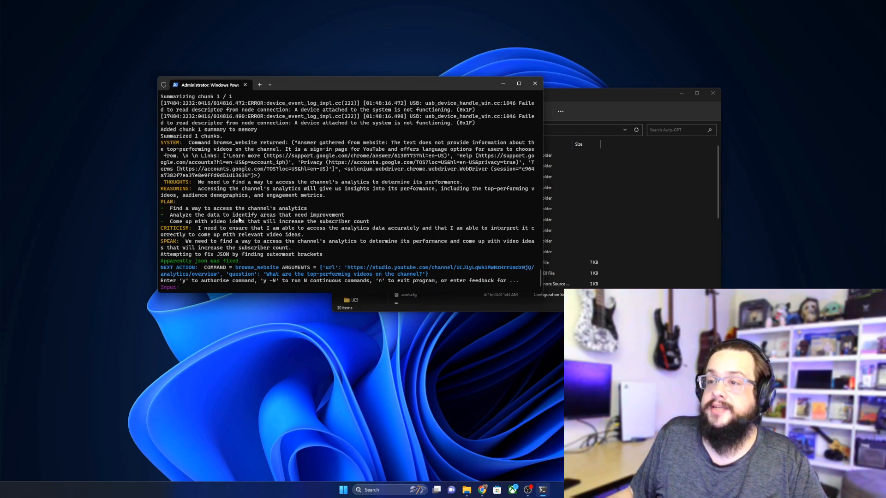